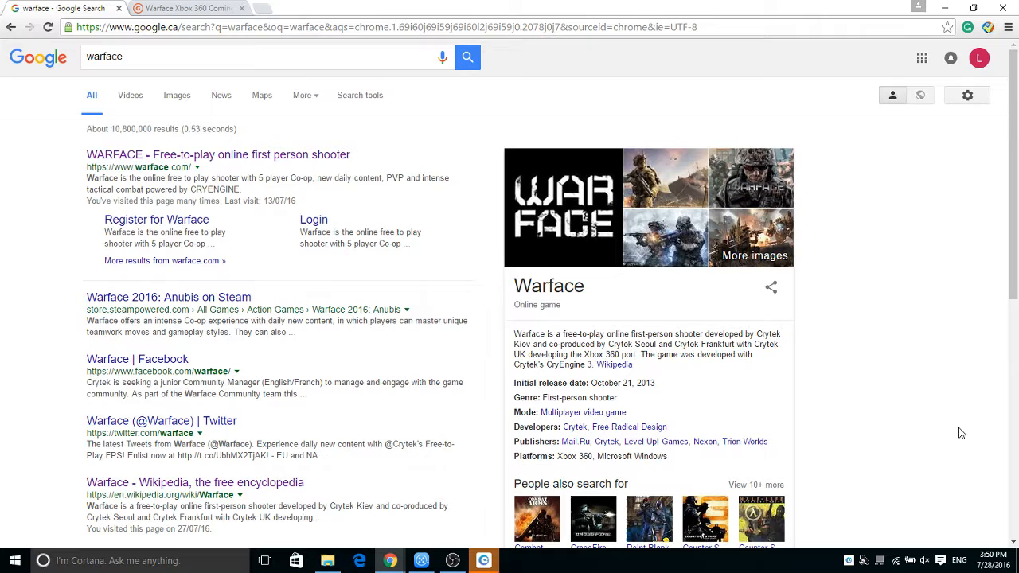
mouse_move(955, 387)
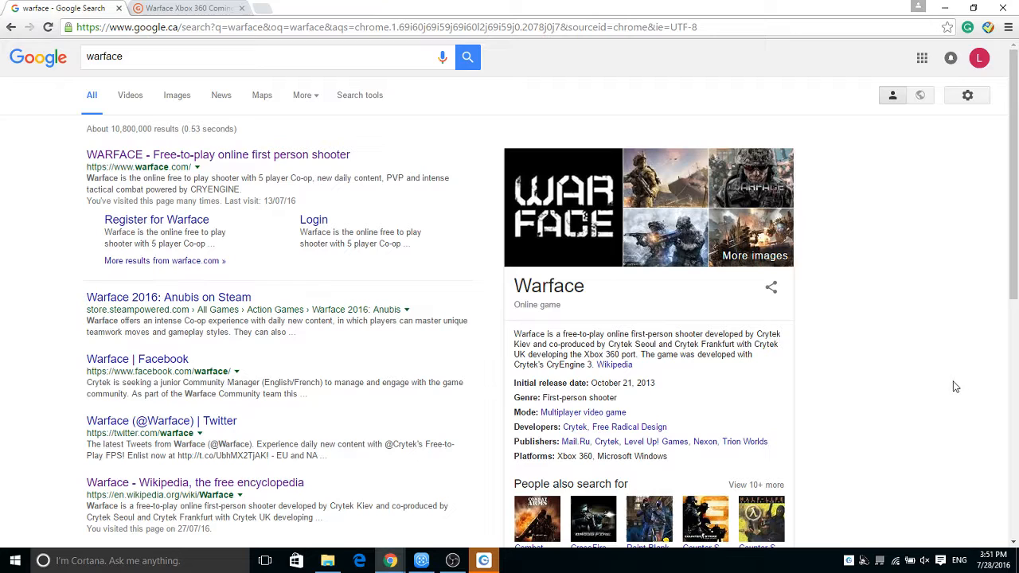
mouse_move(485, 239)
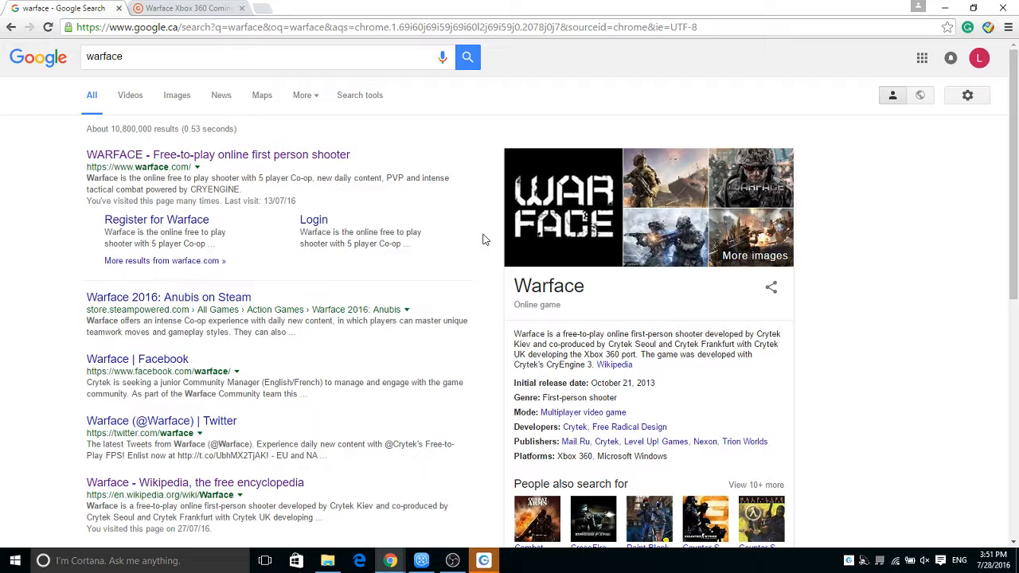
Read the GameSpot article 'Warface Xbox 360 Coming to an End'
click(191, 6)
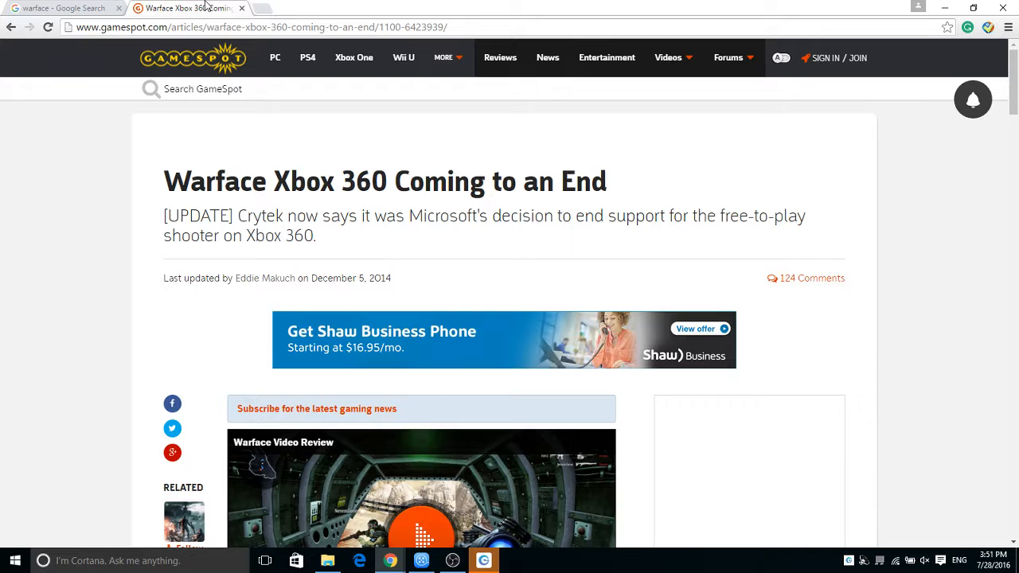
mouse_move(257, 304)
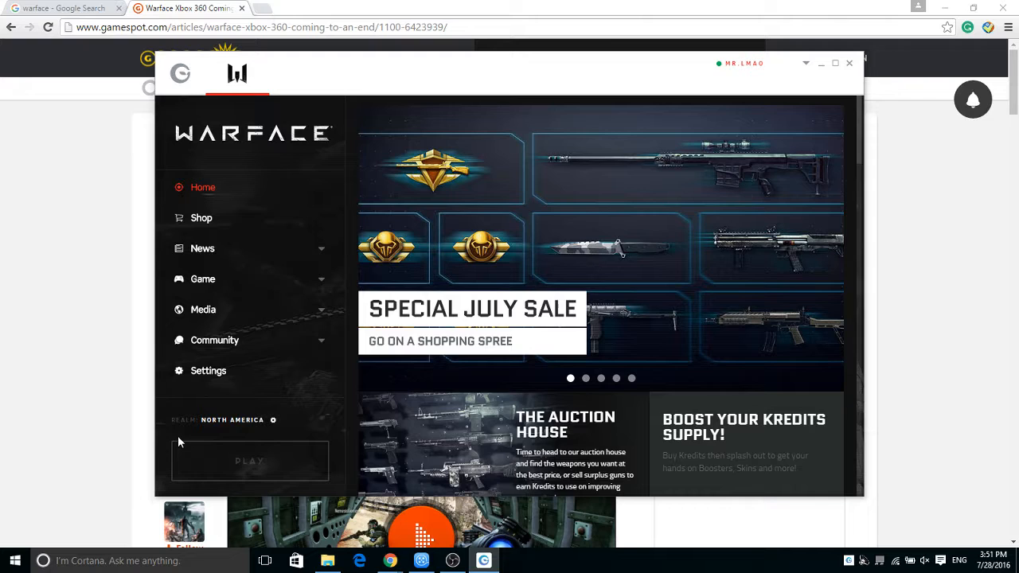
Launch Warface from the Game Center launcher into the Versus lobby
click(851, 64)
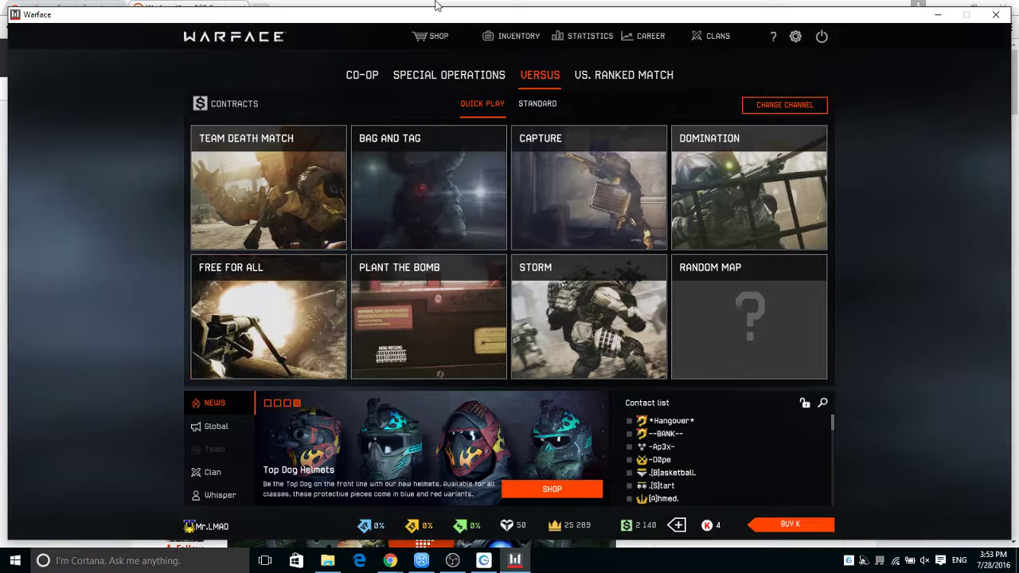
click(518, 35)
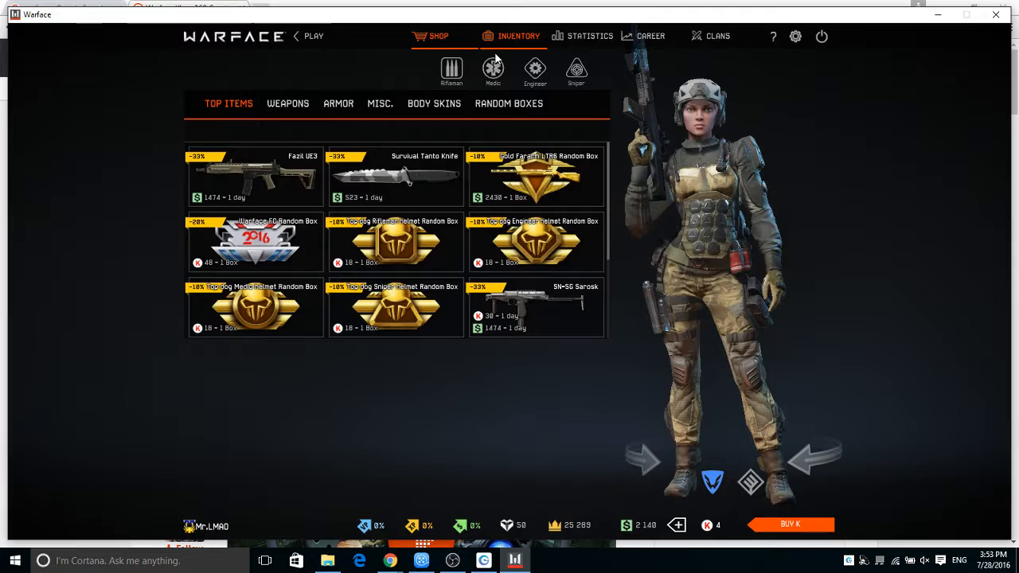
click(649, 35)
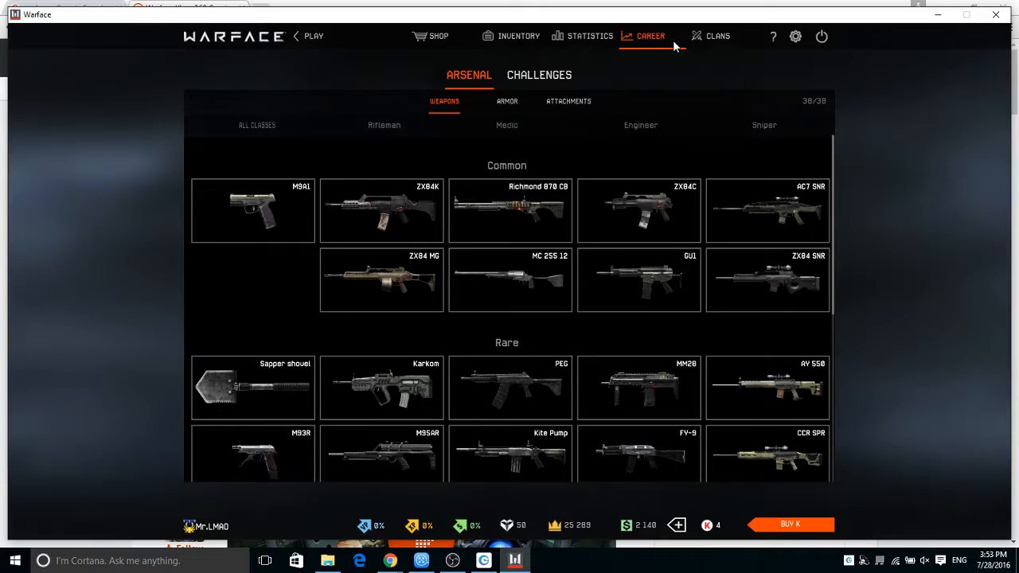
click(315, 37)
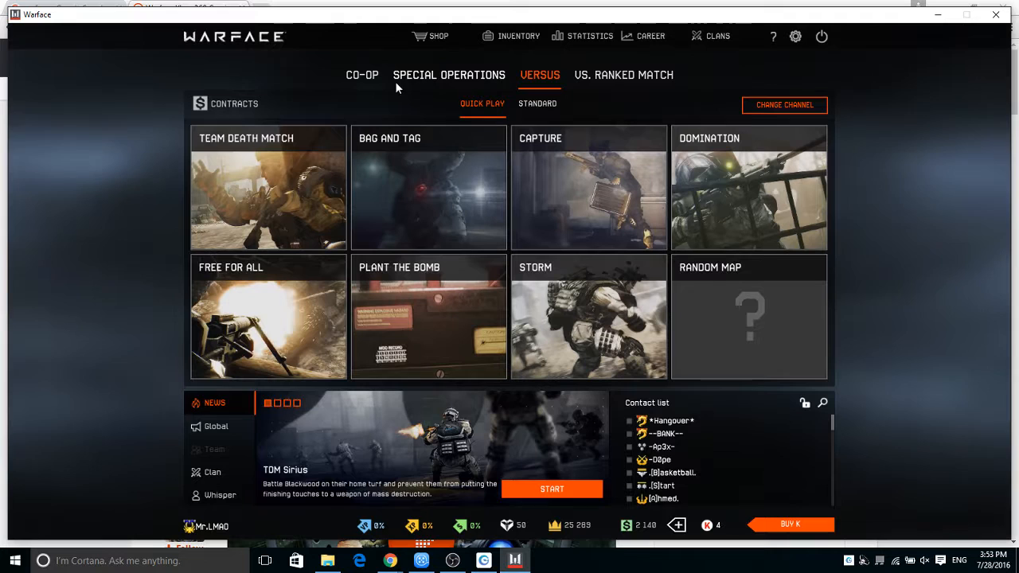
mouse_move(545, 131)
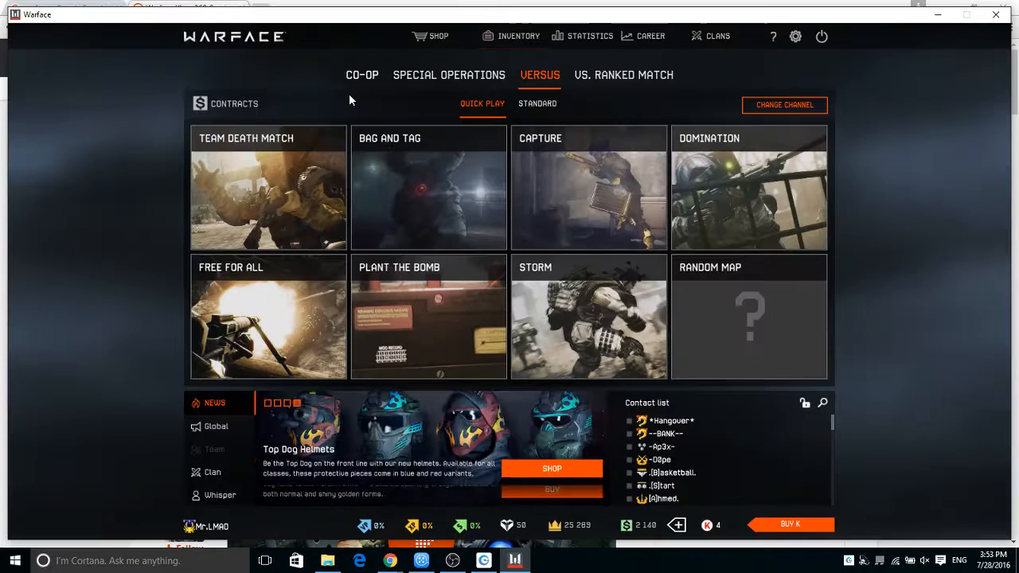
Browse the Co-op and Versus lists, then show Special Operations missions Anubis, Earth Shaker and Cold Peak
click(361, 74)
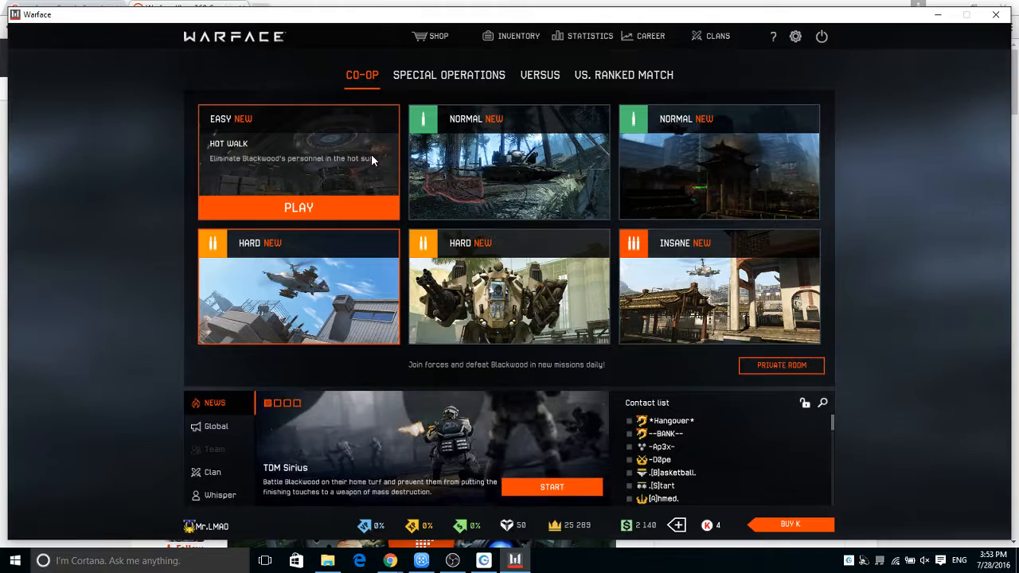
click(540, 74)
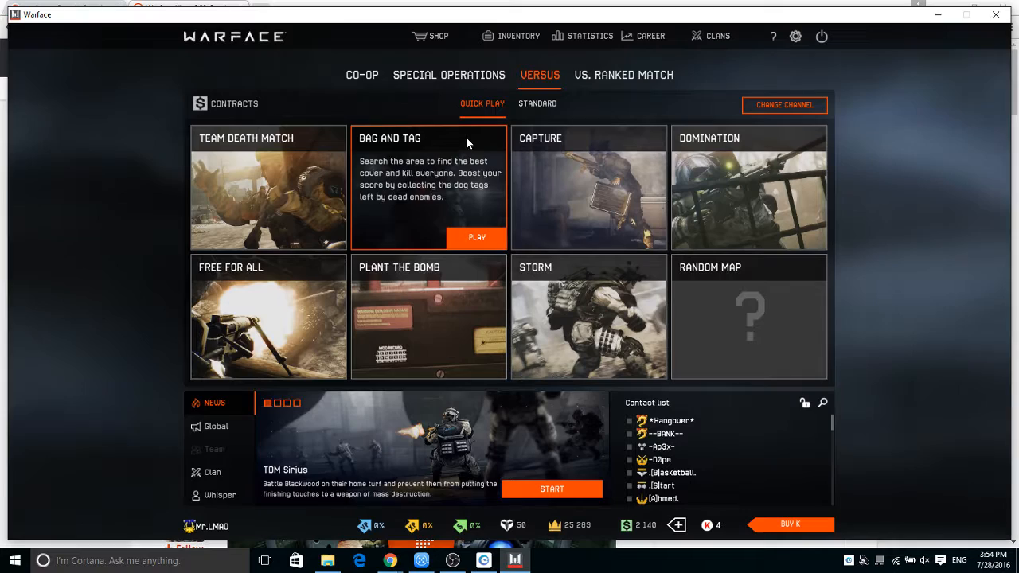
click(361, 75)
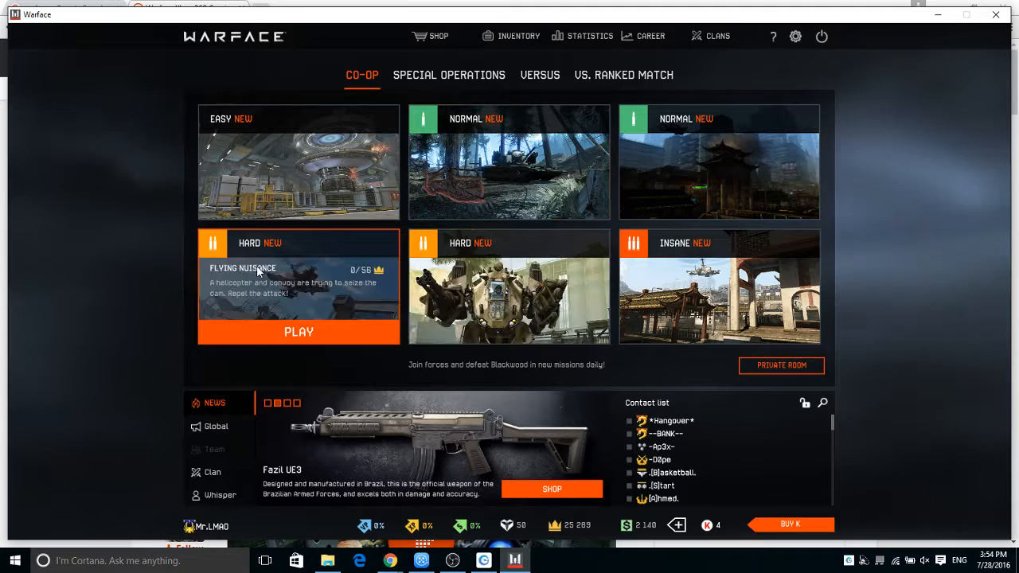
click(449, 75)
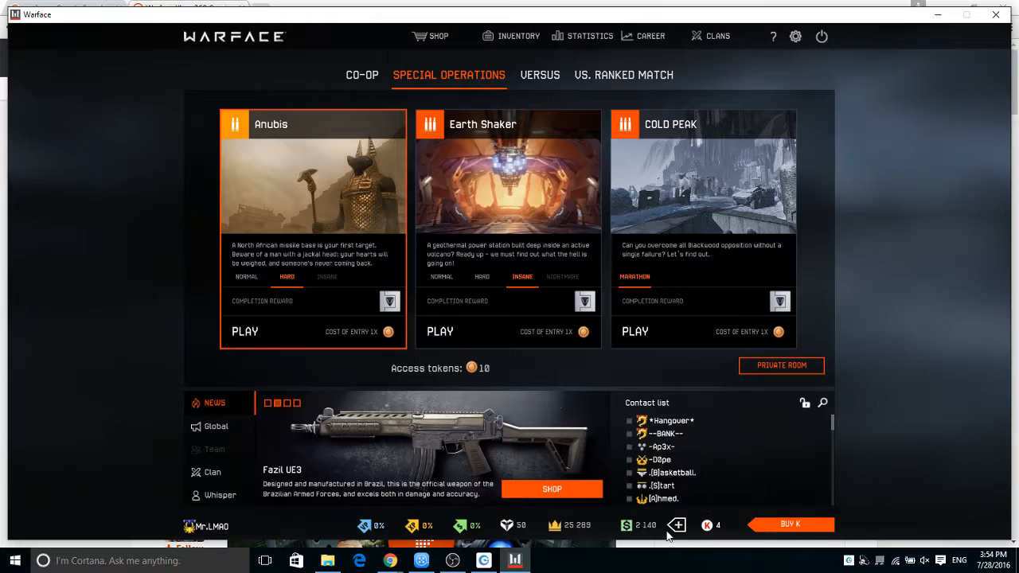
Start a Versus quick-play match, reaching the Invite Friends prompt with class choices
click(433, 35)
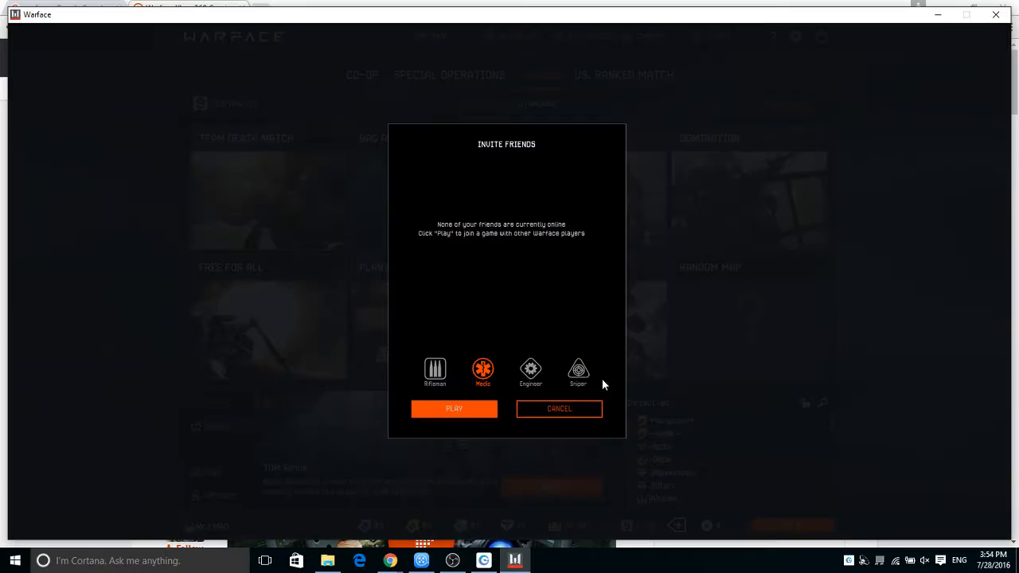
Join a live Versus match and respawn with Space after being killed
click(454, 408)
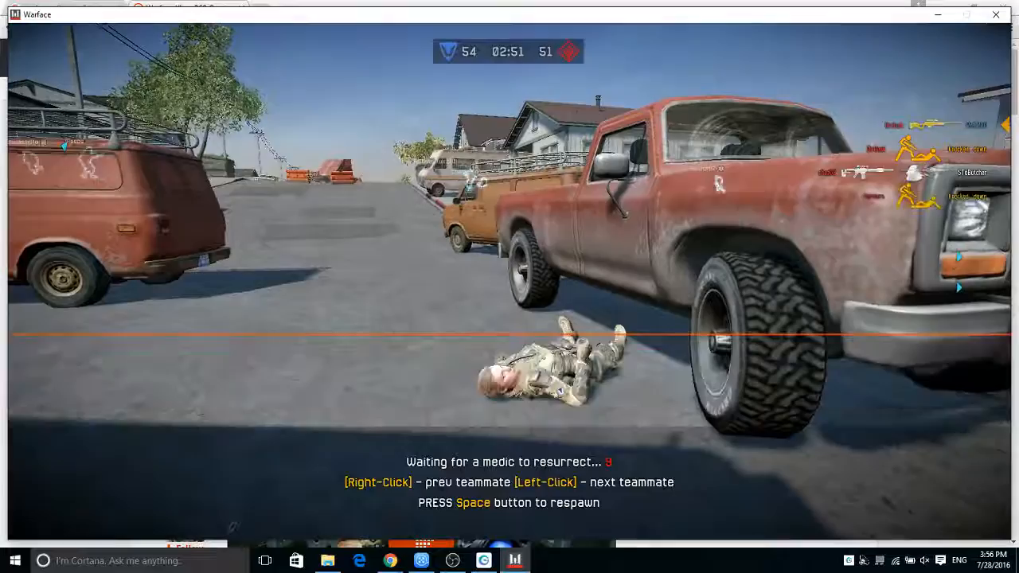
key(space)
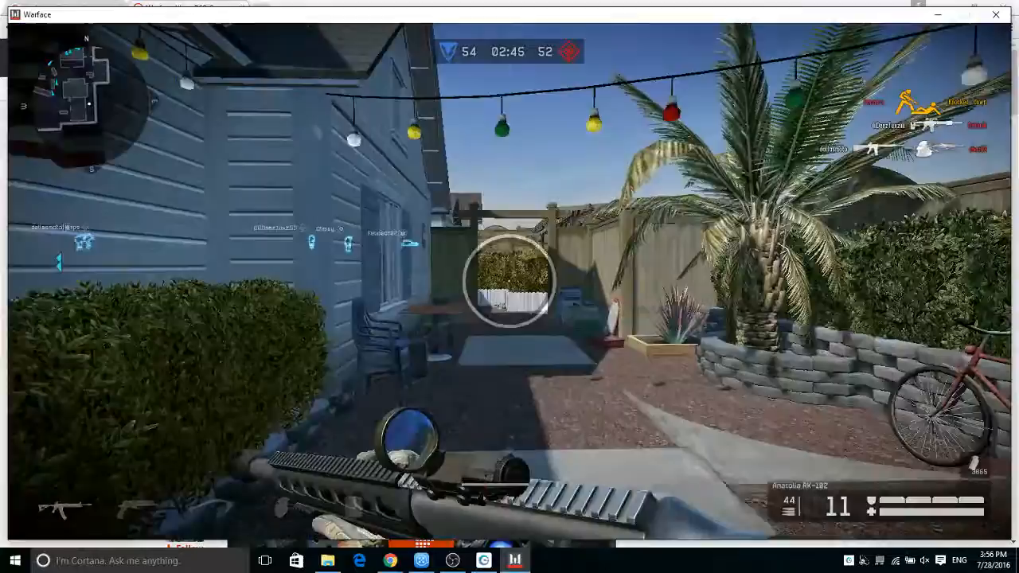